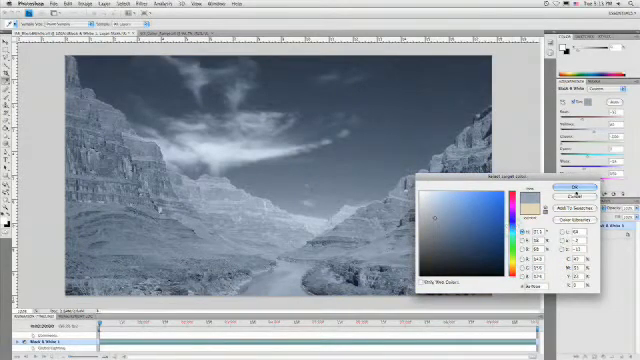
Step: Confirm the blue fill colour in the Color Picker to tint the adjustment layer
click(572, 192)
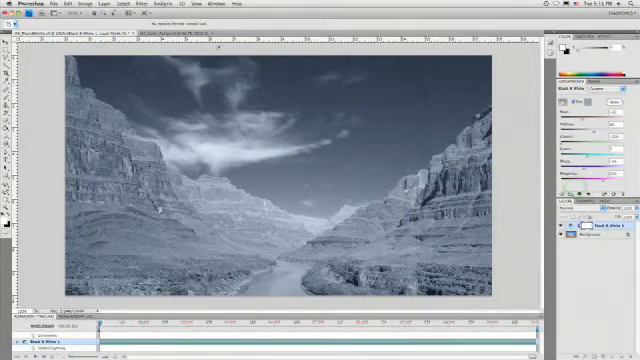
Step: Arrange the open documents in a 2-Up layout with the blue-tinted canyon clip showing
click(124, 22)
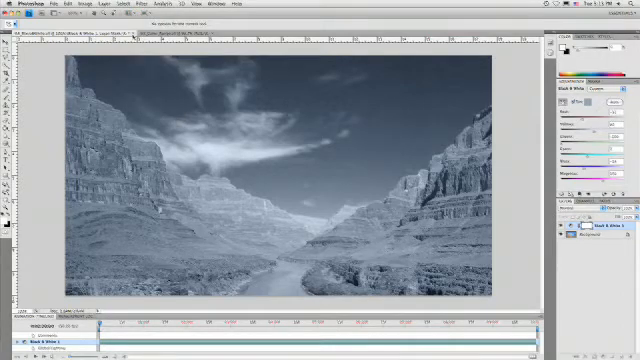
click(154, 12)
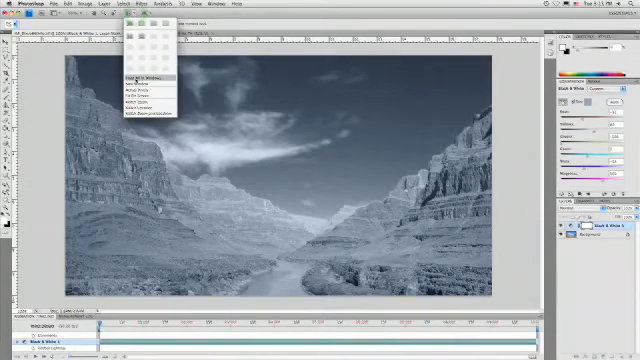
click(146, 76)
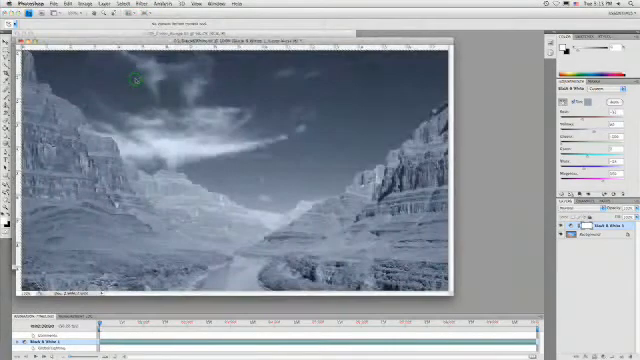